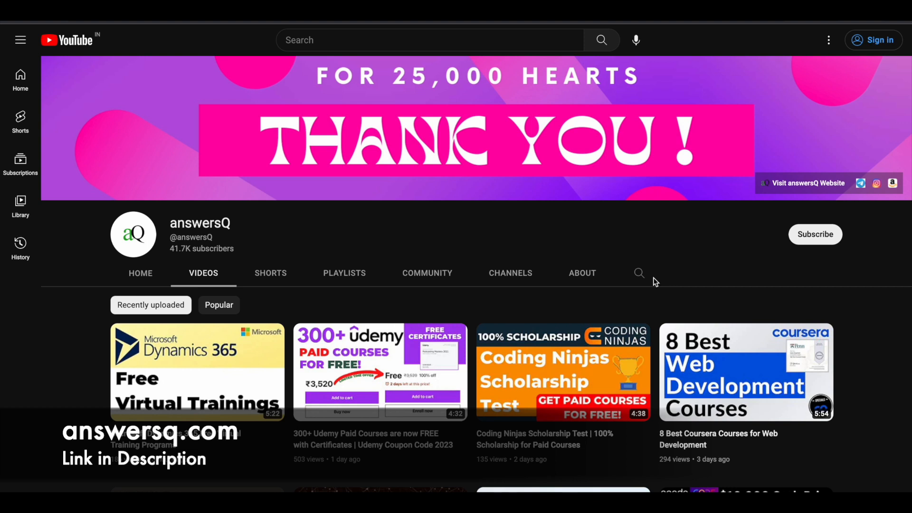
mouse_move(607, 129)
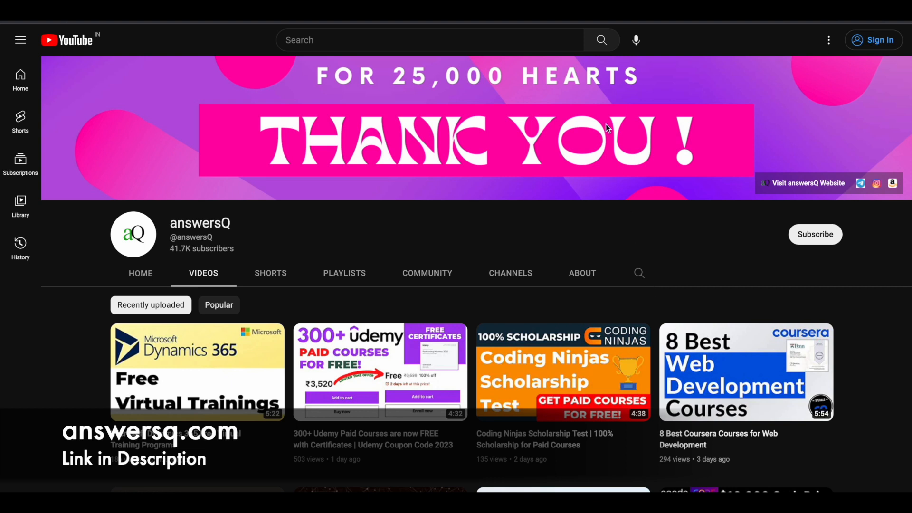
mouse_move(690, 193)
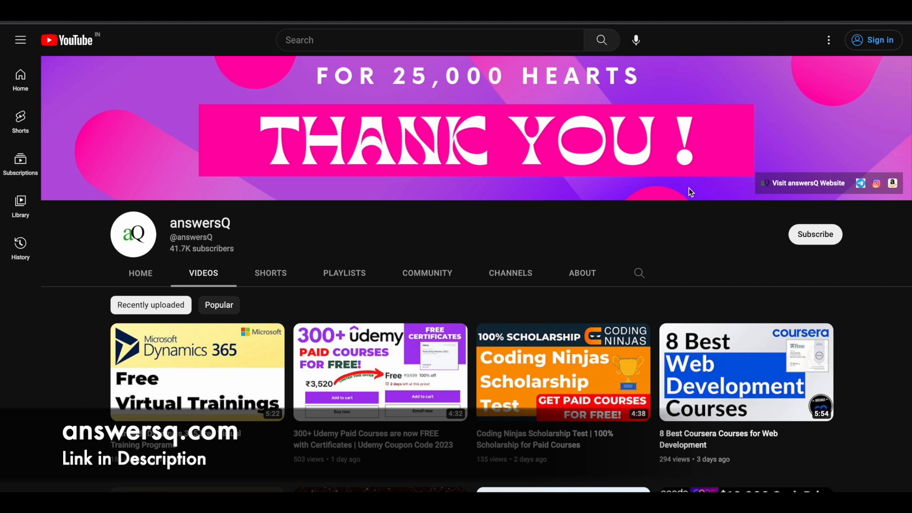
mouse_move(832, 247)
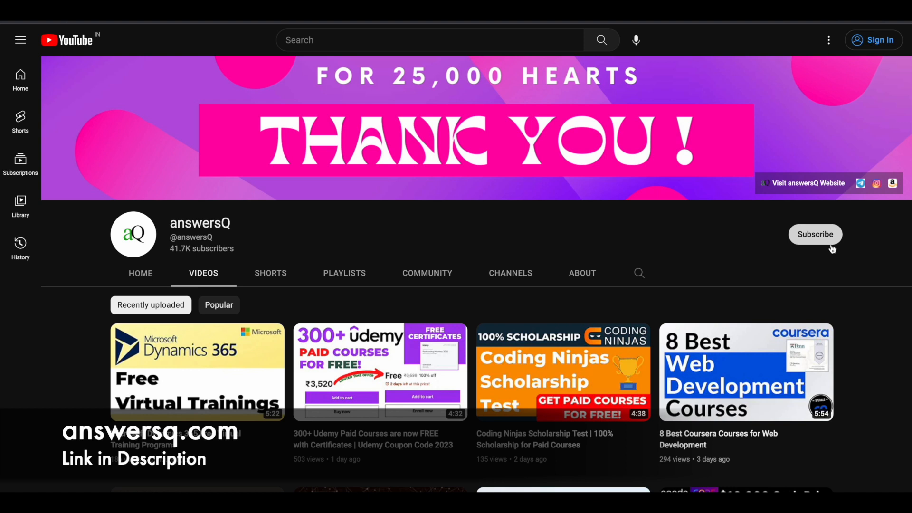
mouse_move(866, 212)
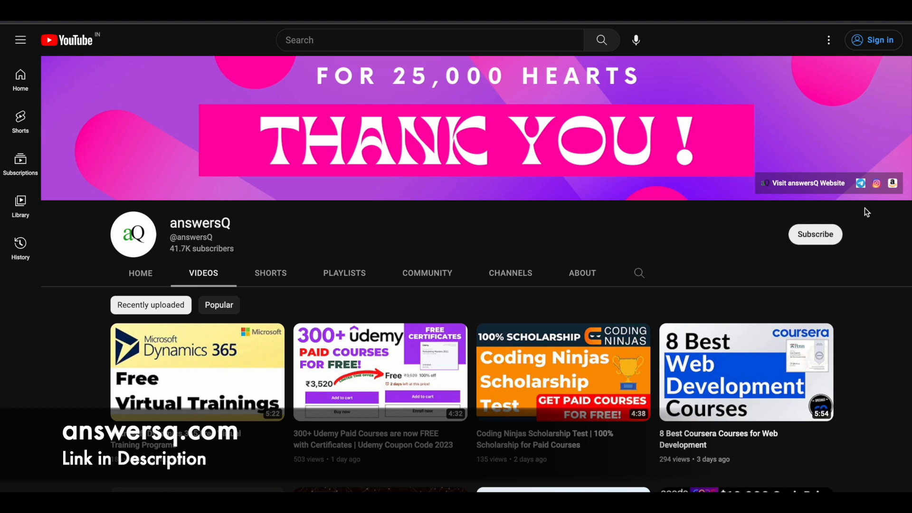
mouse_move(810, 240)
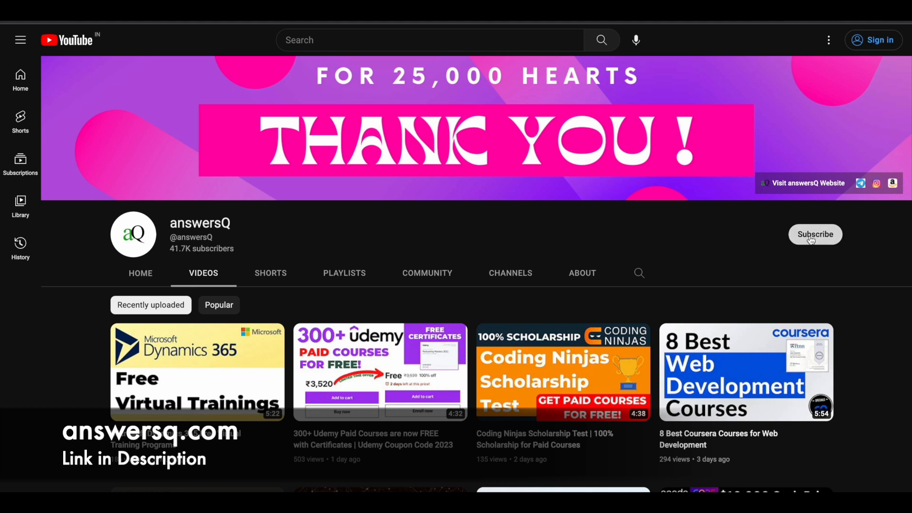
mouse_move(685, 227)
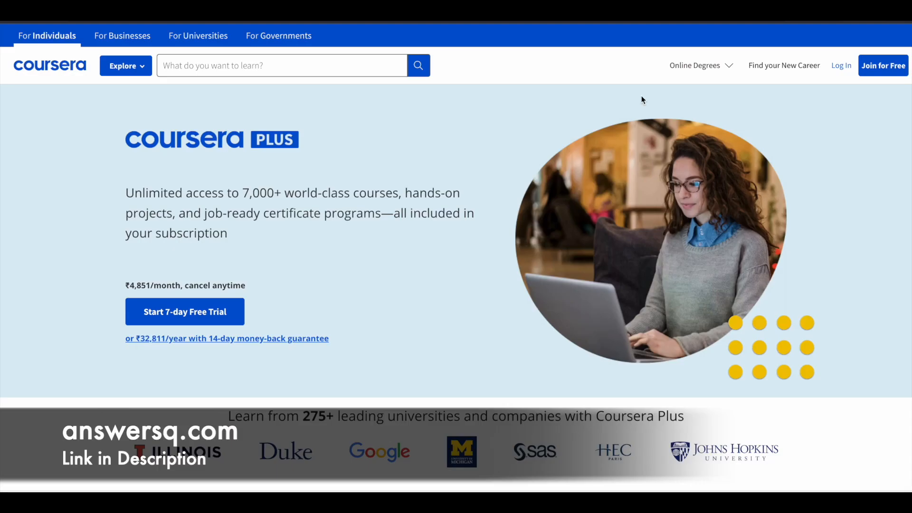
mouse_move(471, 222)
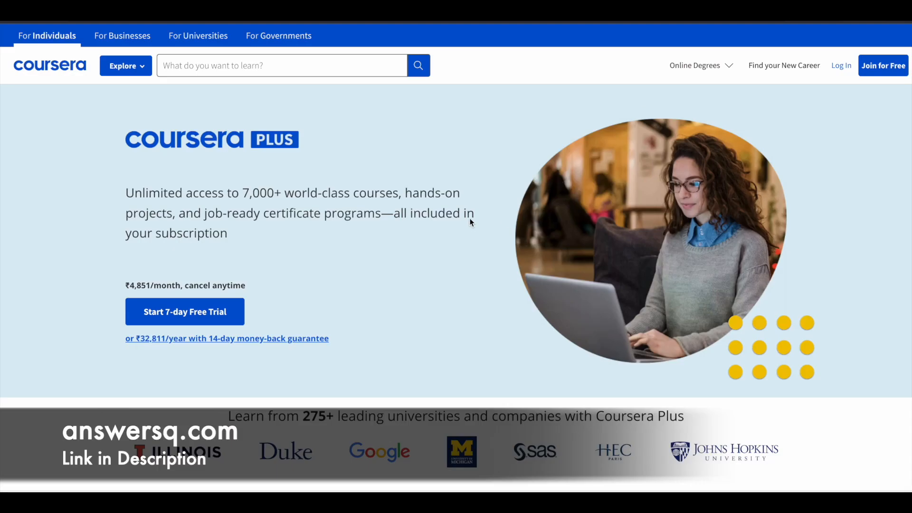
Highlight the course title and scroll to the About the Program section with its highlights
scroll("down", 3)
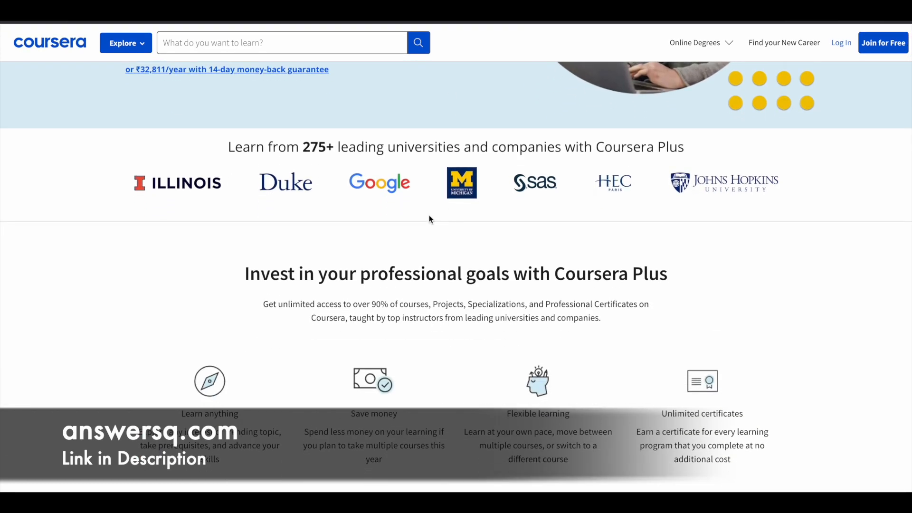
mouse_move(356, 198)
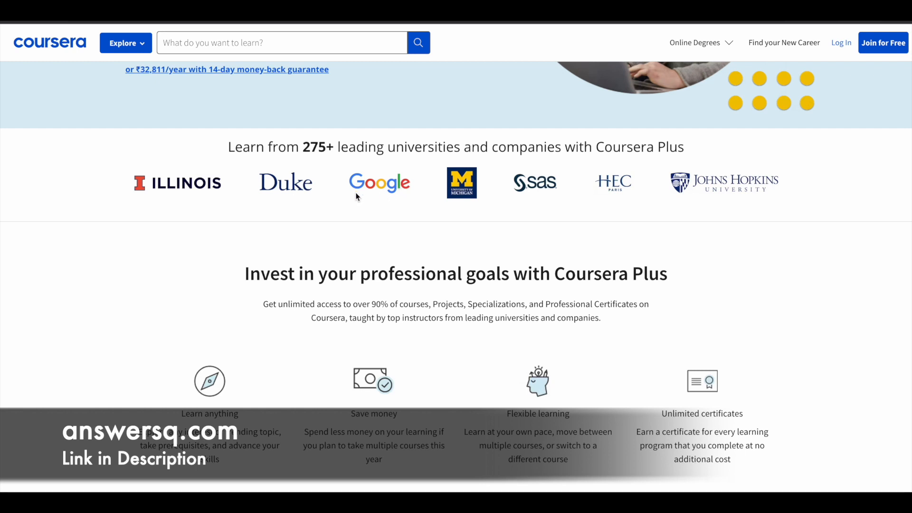
mouse_move(473, 219)
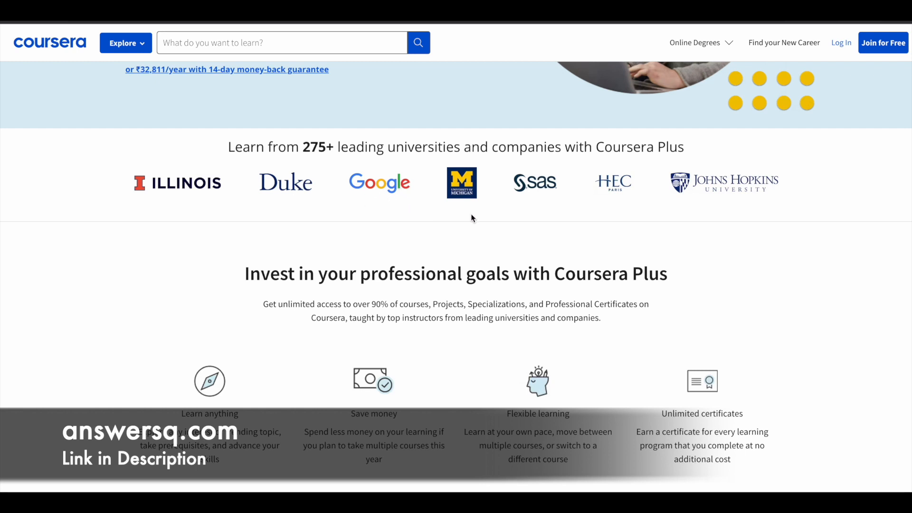
scroll("up", 3)
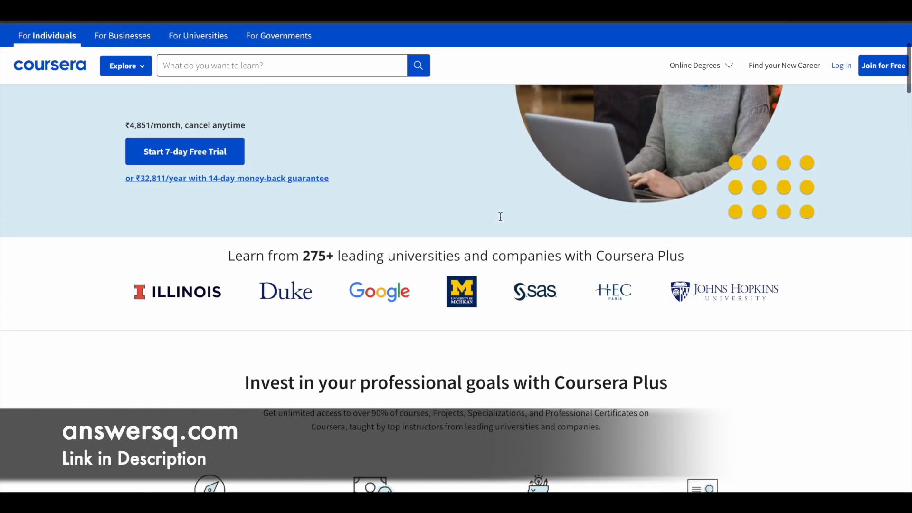
scroll("up", 3)
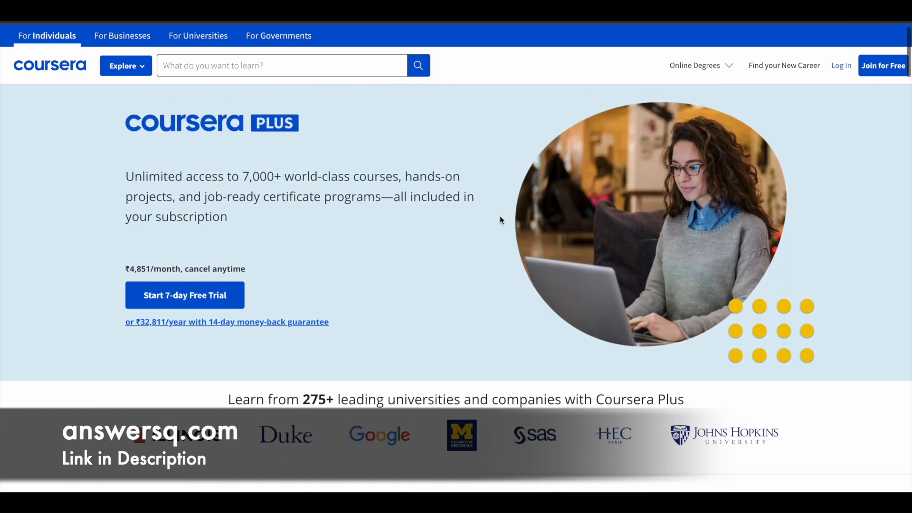
scroll("down", 3)
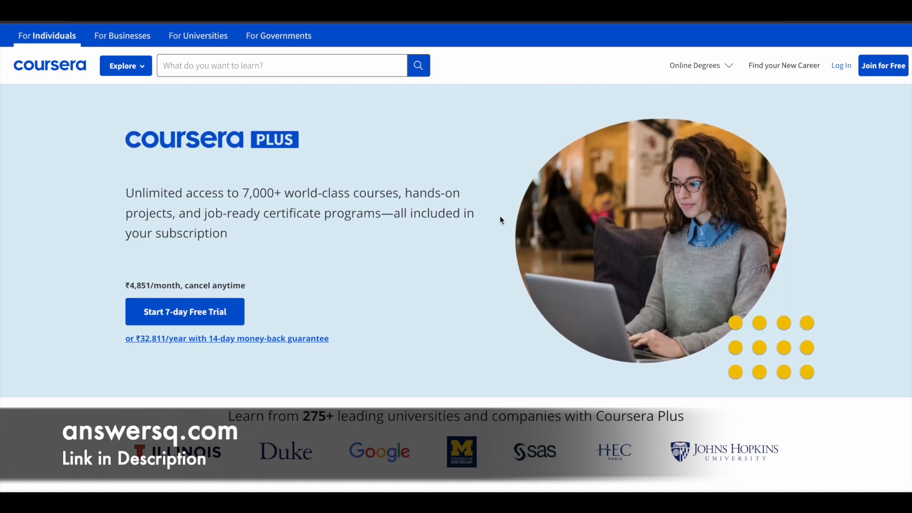
mouse_move(447, 213)
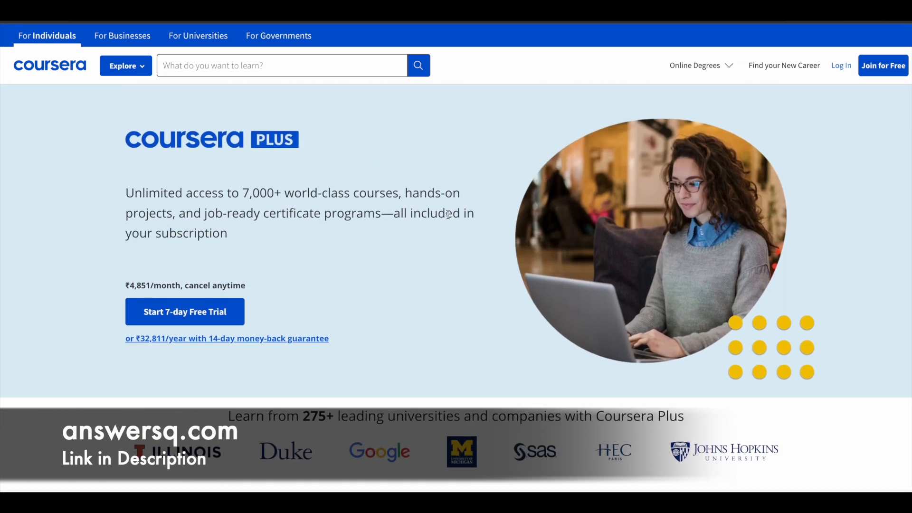
mouse_move(147, 157)
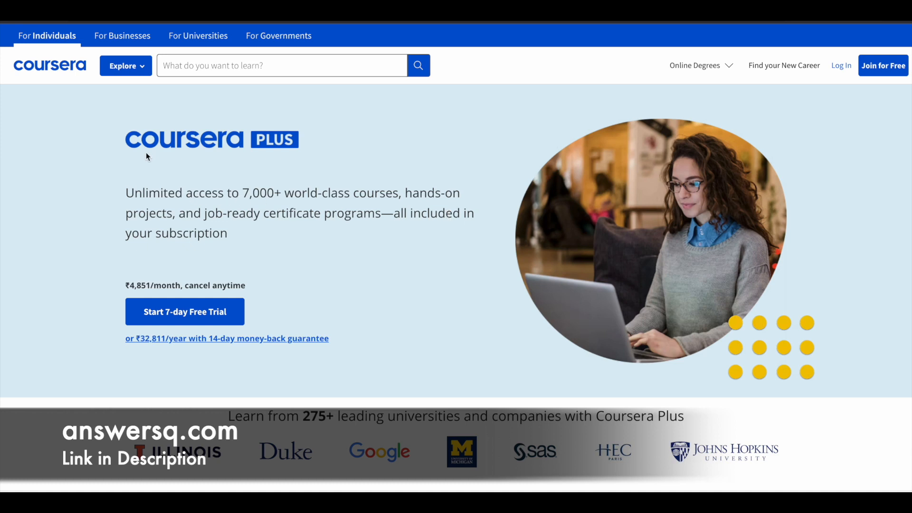
mouse_move(126, 186)
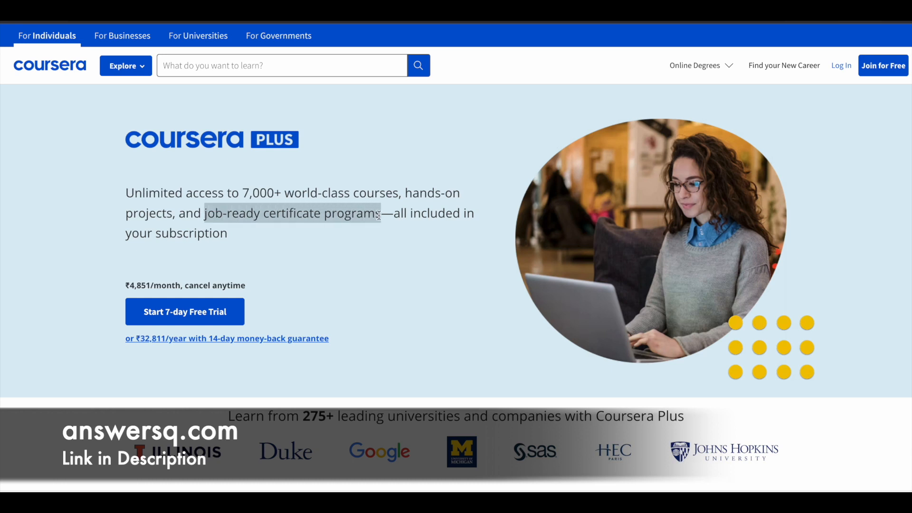
mouse_move(388, 216)
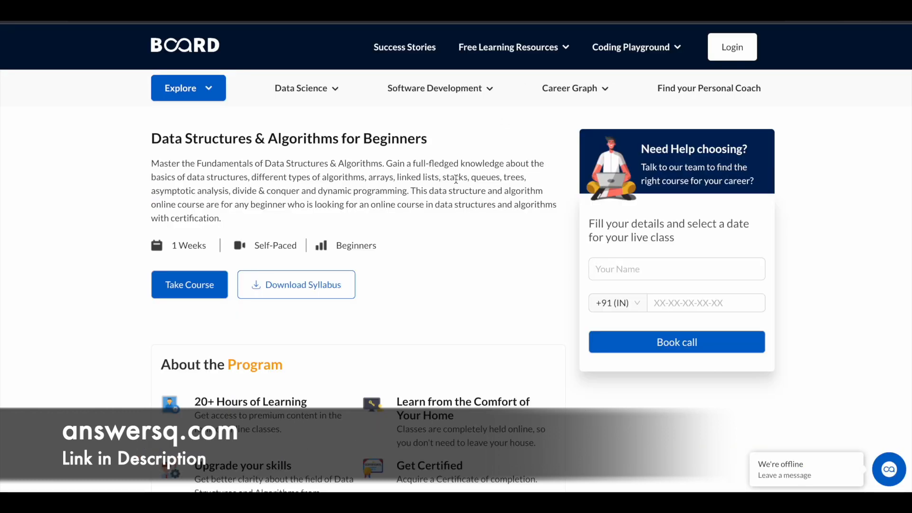
double_click(162, 138)
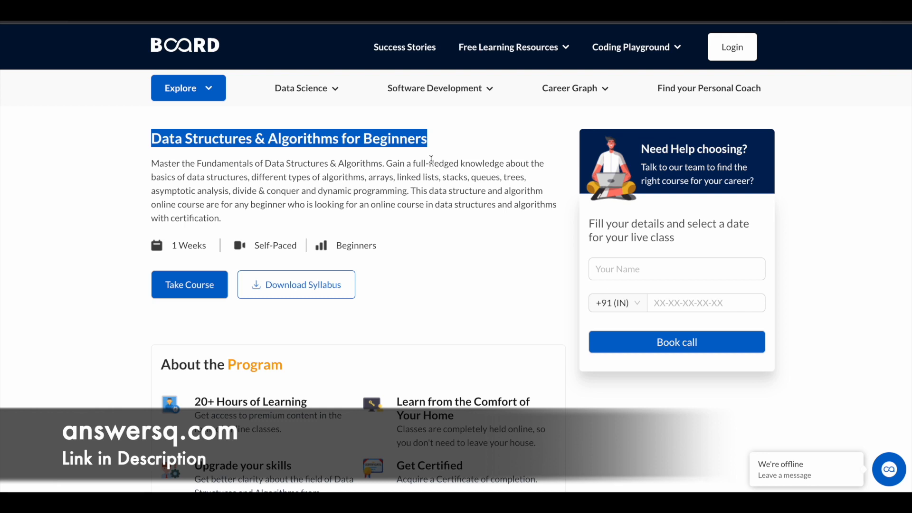
mouse_move(402, 183)
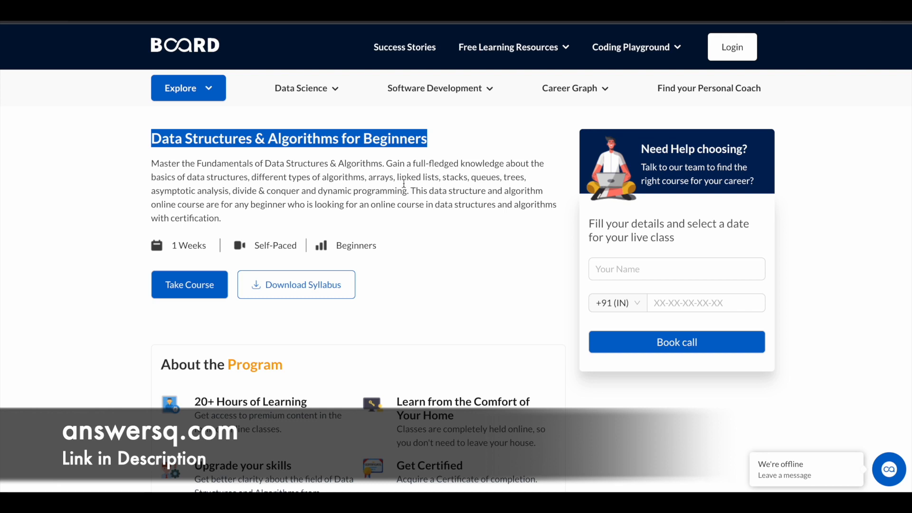
scroll("down", 3)
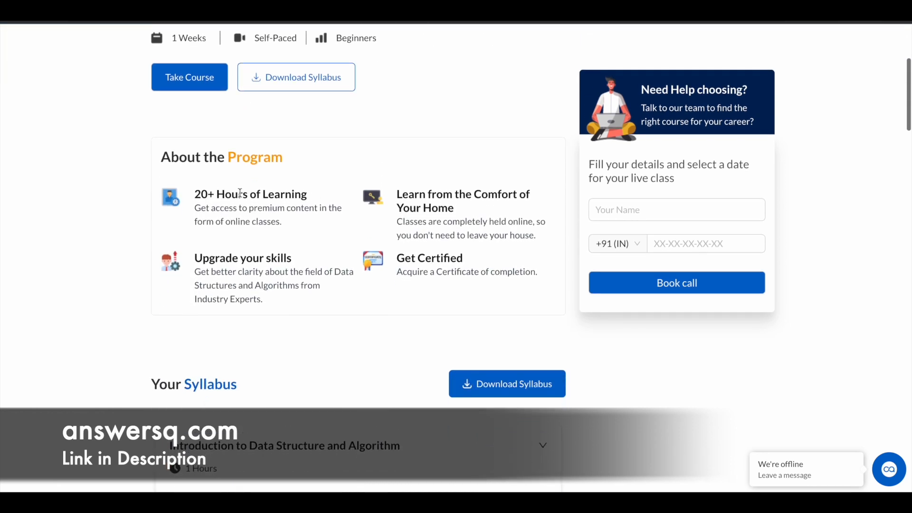
Highlight the premium content learning point and scroll to the Your Syllabus section
double_click(250, 193)
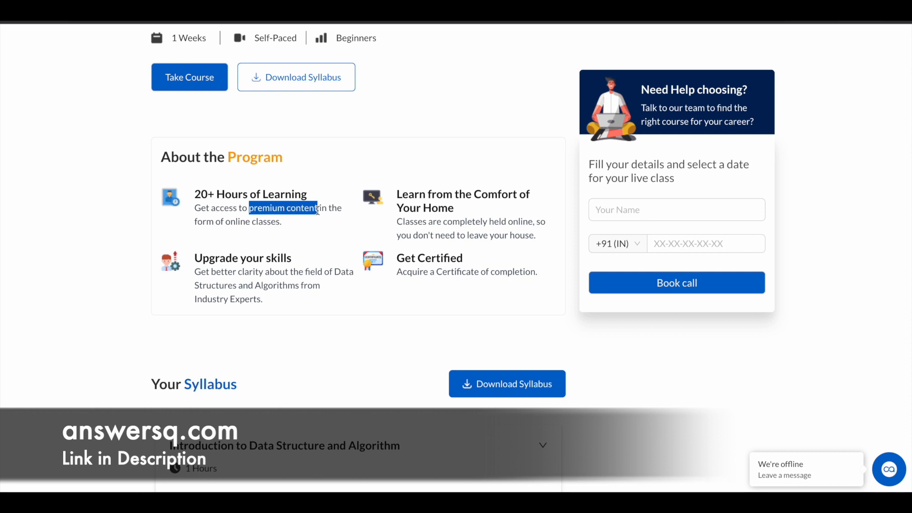
mouse_move(373, 226)
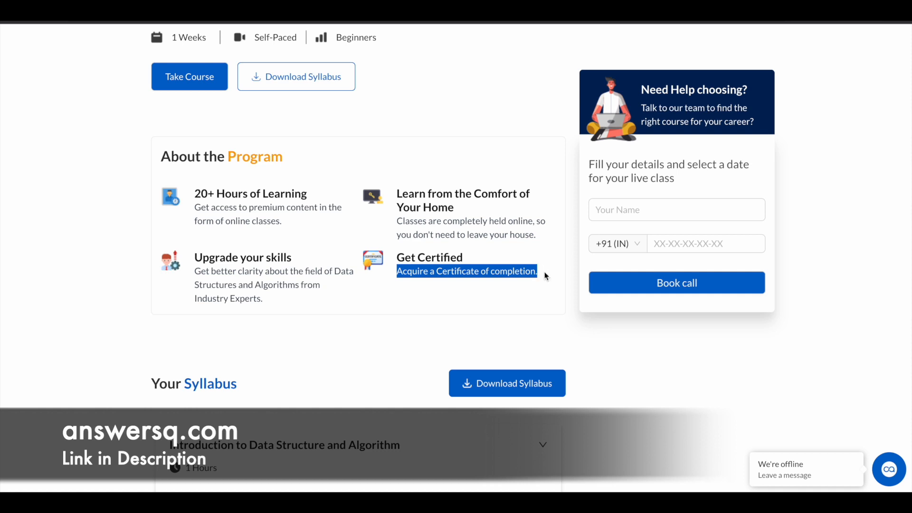
mouse_move(526, 282)
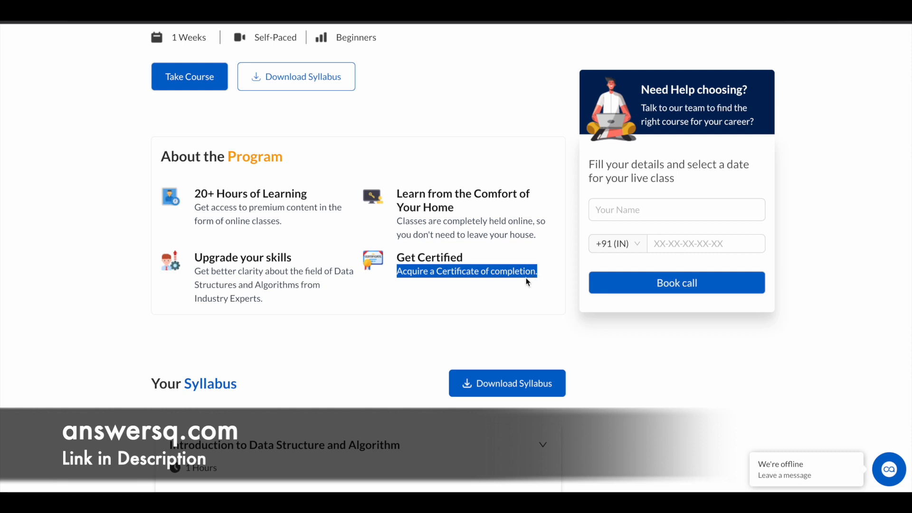
scroll("down", 3)
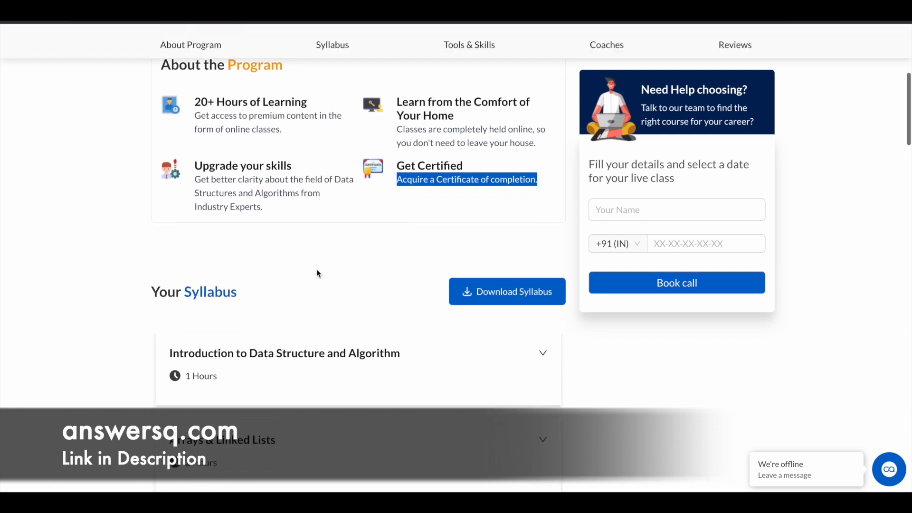
Scroll through every syllabus module and its hours down to the Frequently Asked Questions
scroll("down", 3)
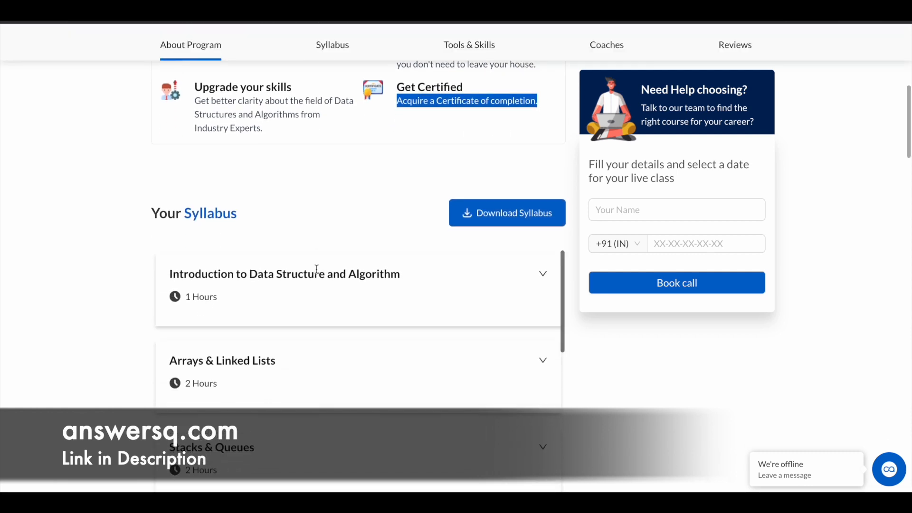
scroll("down", 3)
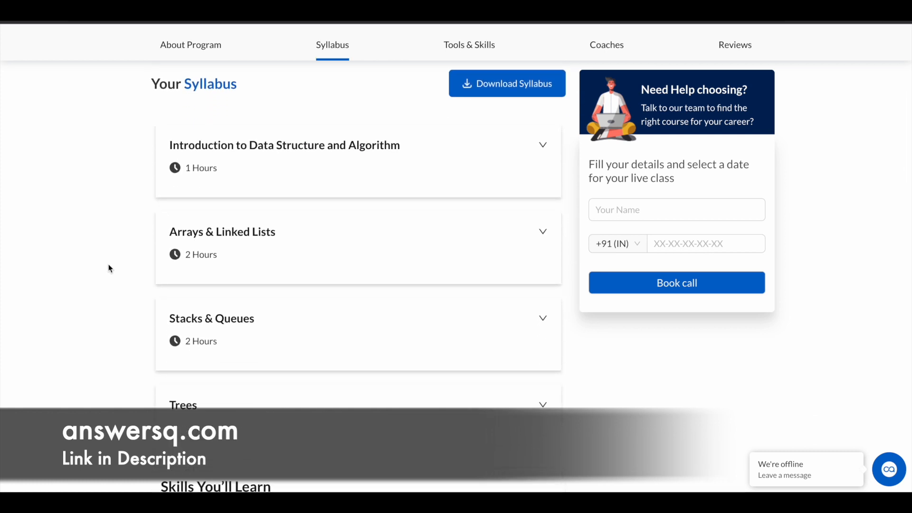
mouse_move(365, 159)
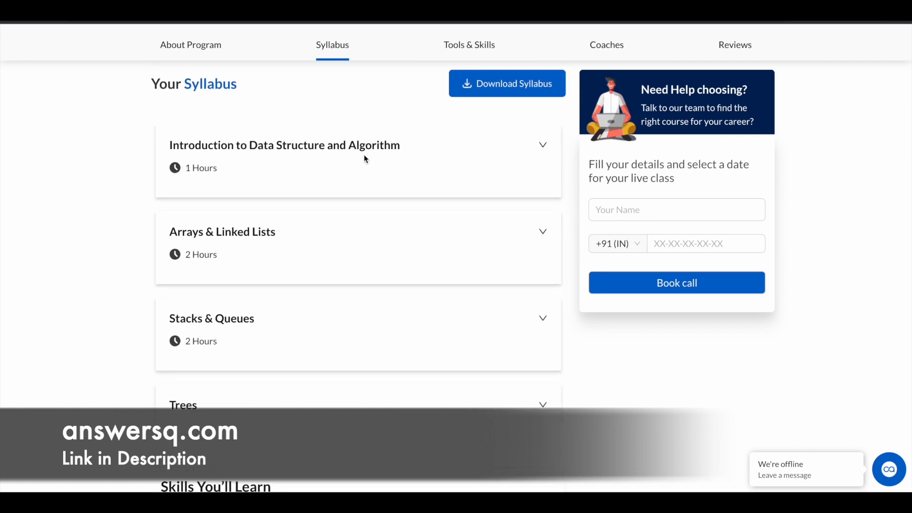
mouse_move(406, 169)
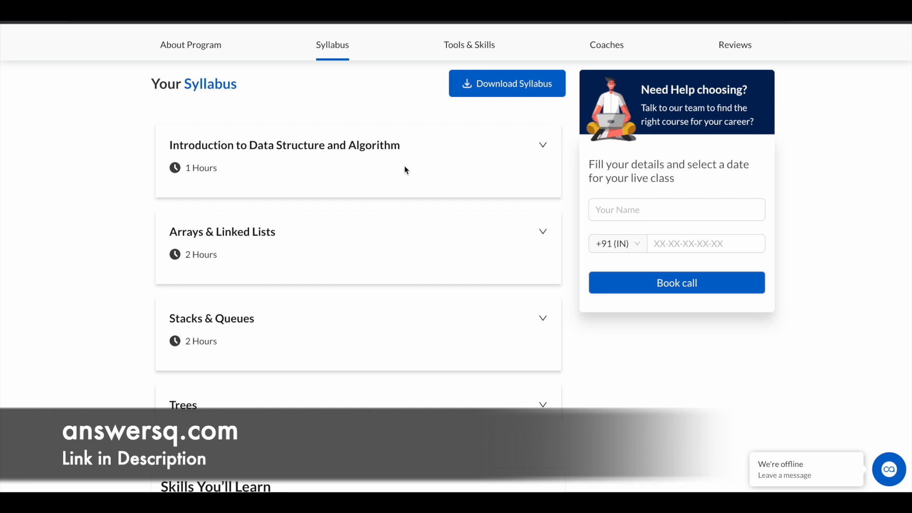
mouse_move(278, 250)
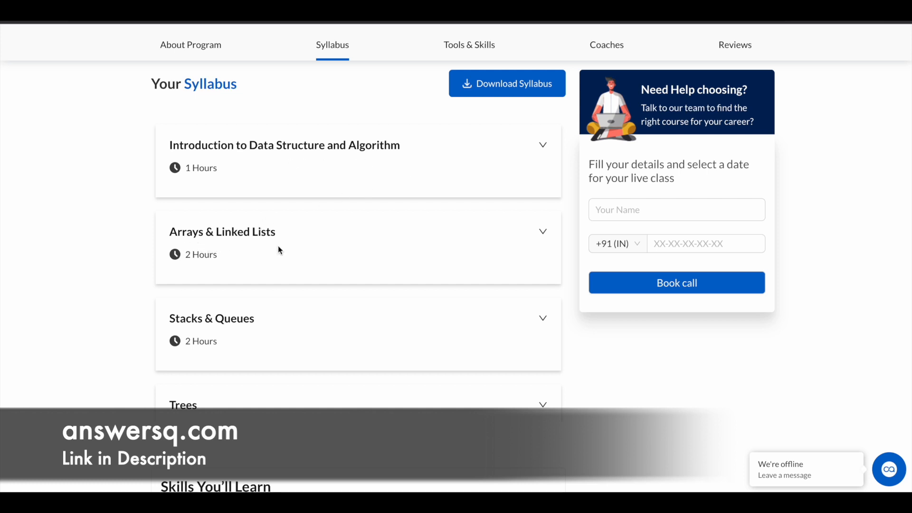
scroll("down", 3)
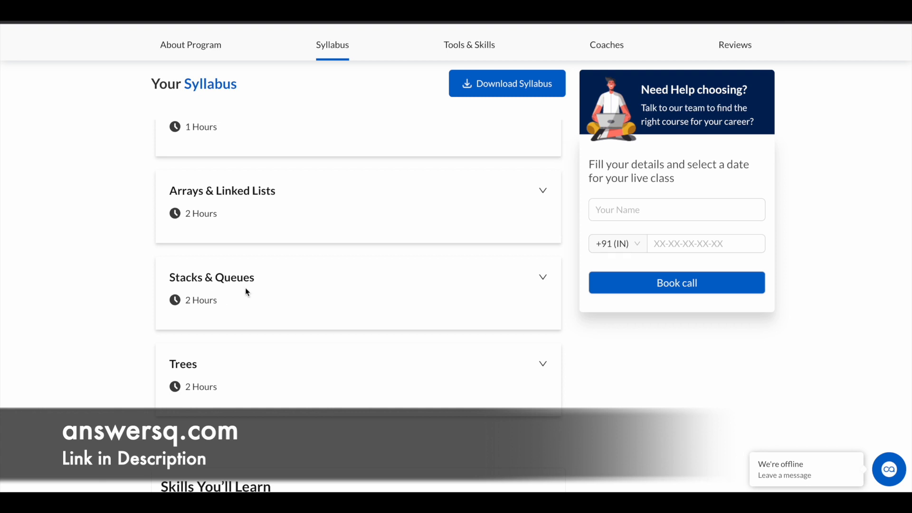
scroll("down", 3)
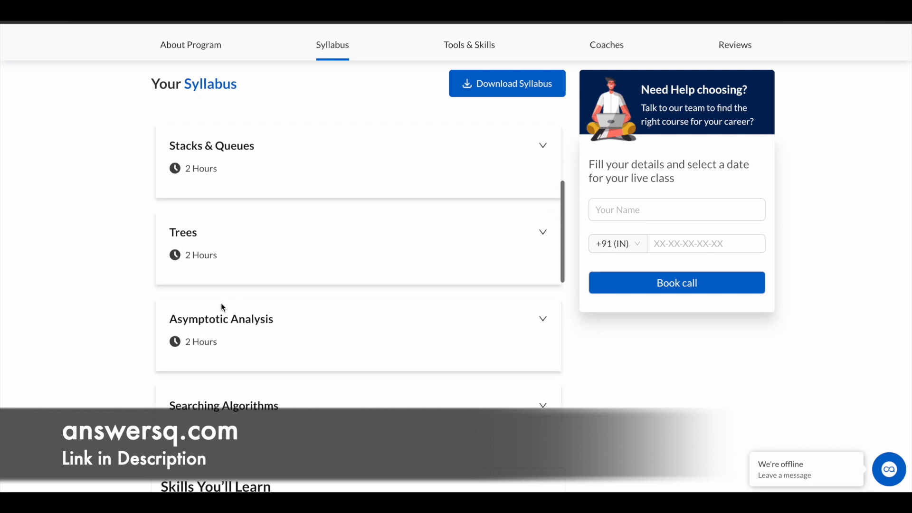
scroll("down", 3)
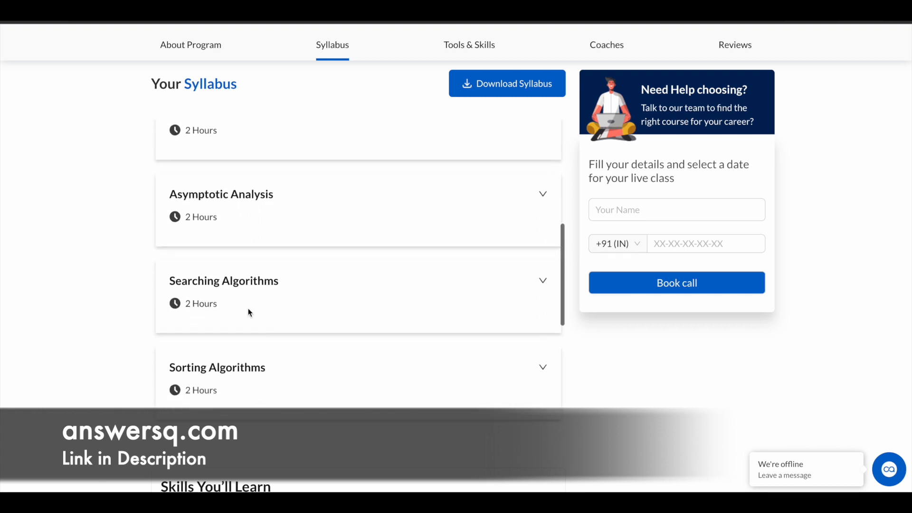
scroll("down", 3)
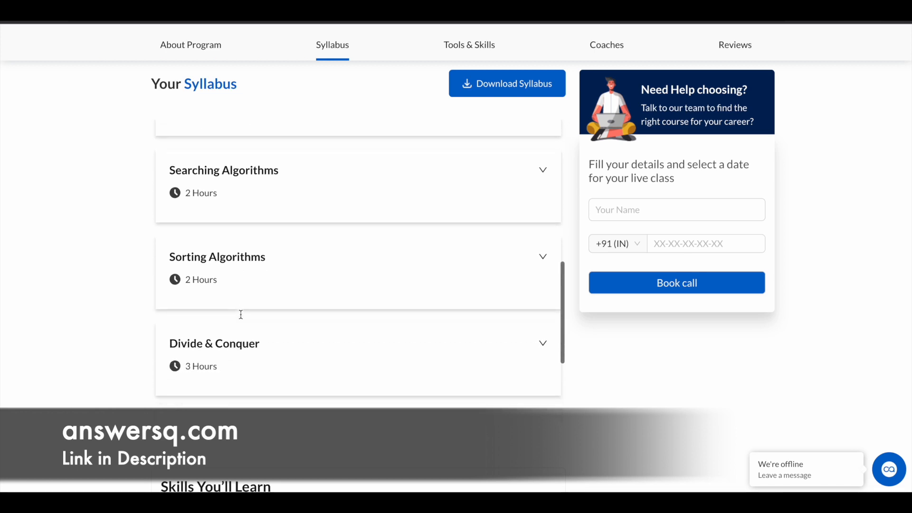
scroll("down", 3)
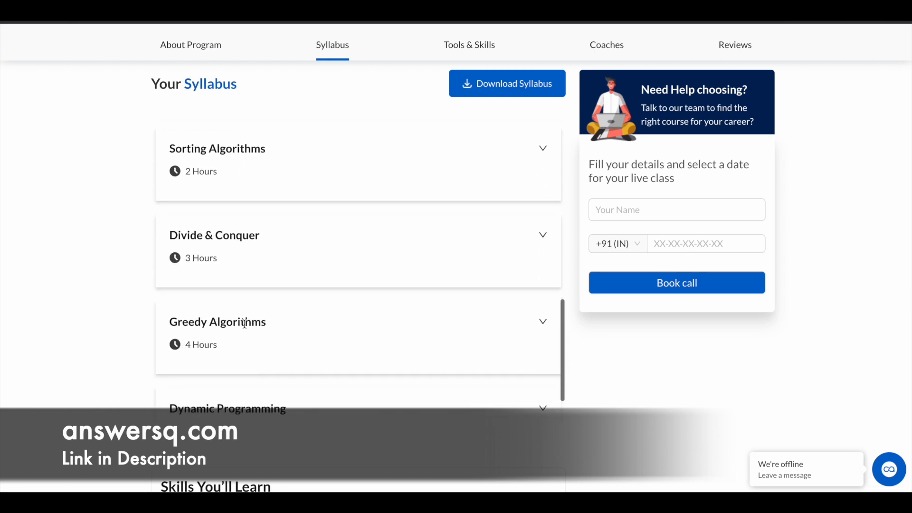
scroll("down", 3)
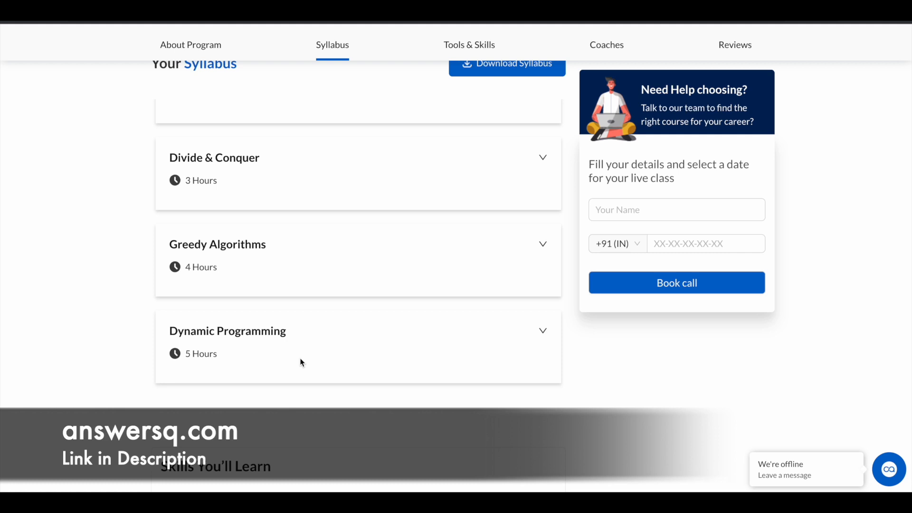
Scroll back up toward the top of the syllabus
scroll("up", 3)
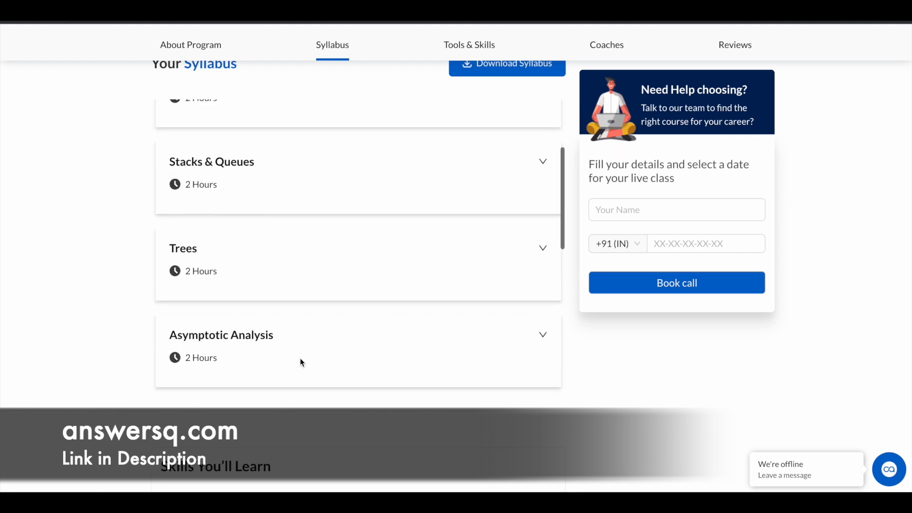
scroll("up", 3)
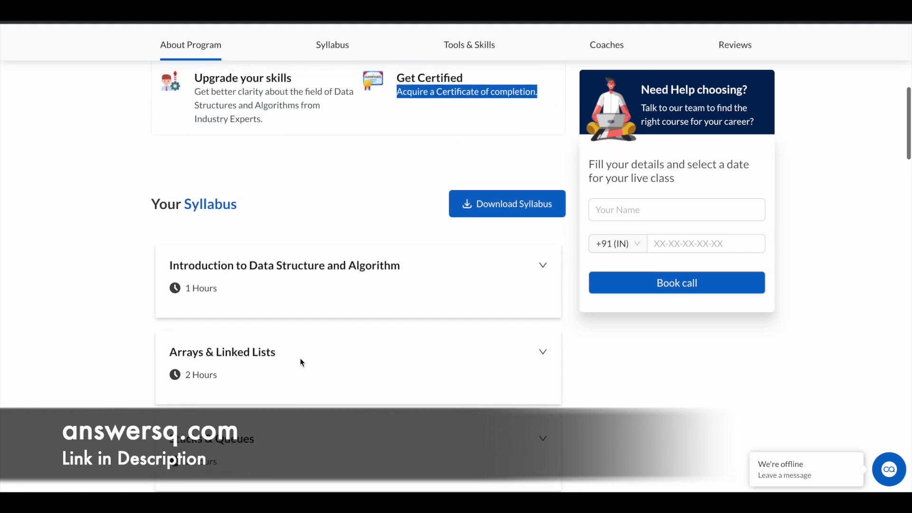
scroll("up", 3)
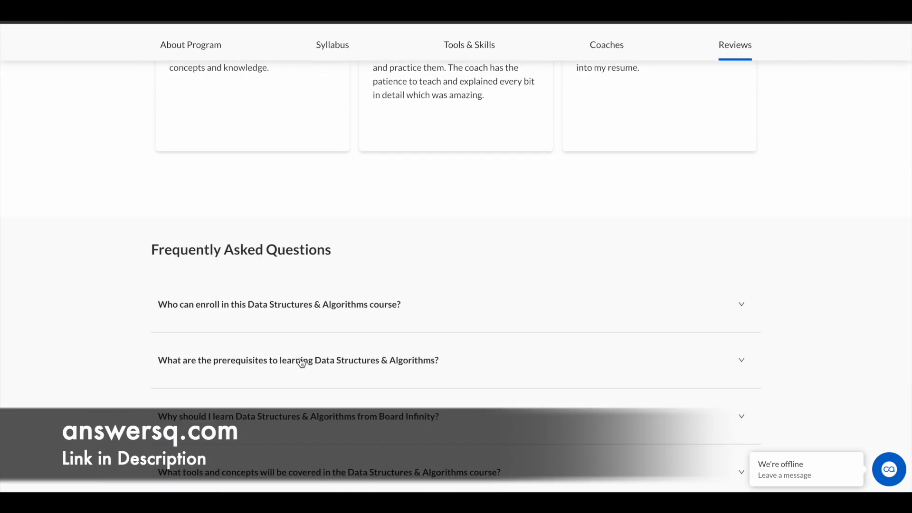
Expand the FAQ answers on prerequisites and lifetime access, then return to the syllabus
scroll("down", 3)
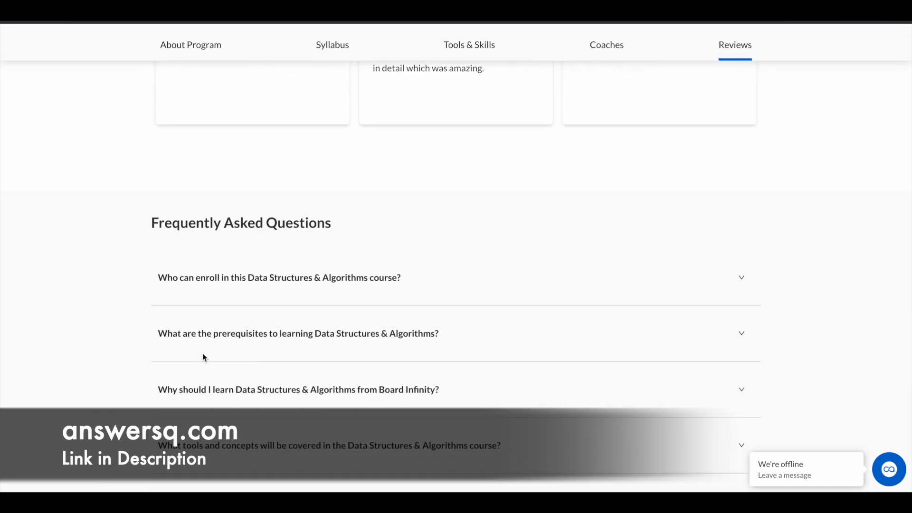
left_click(297, 334)
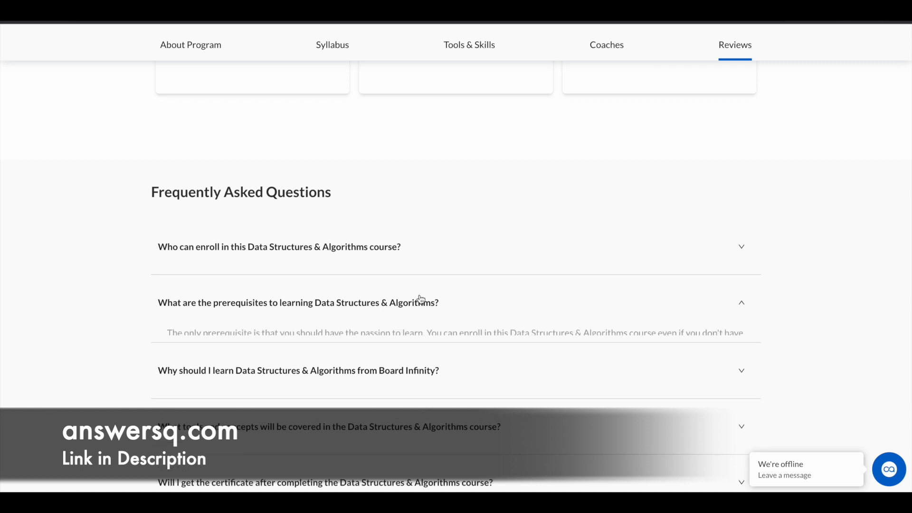
left_click(298, 302)
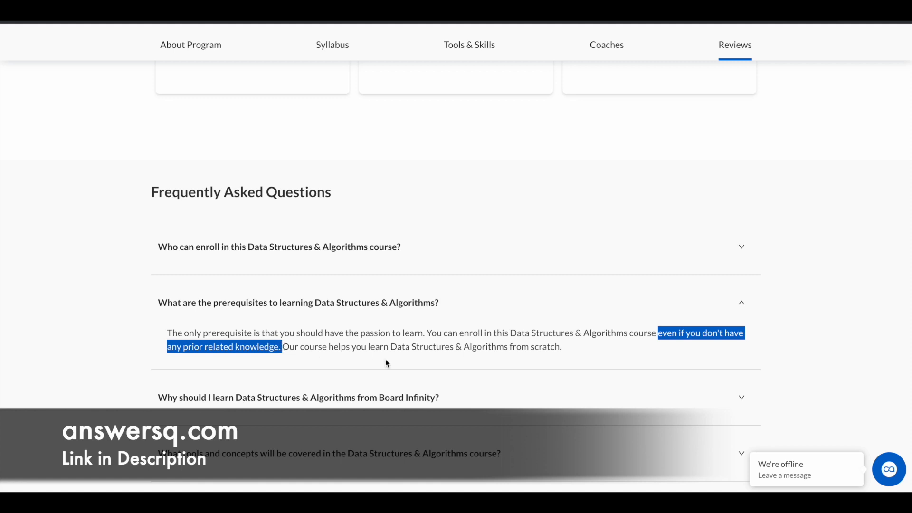
scroll("down", 3)
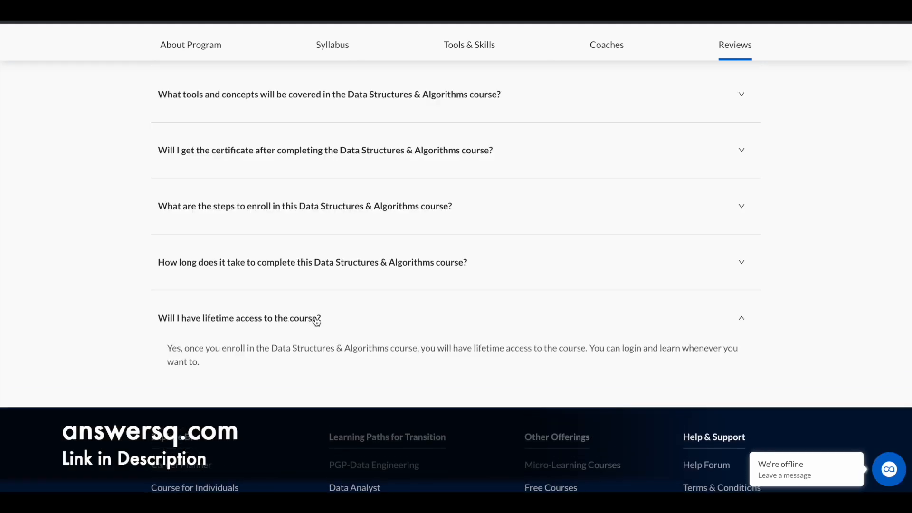
mouse_move(164, 350)
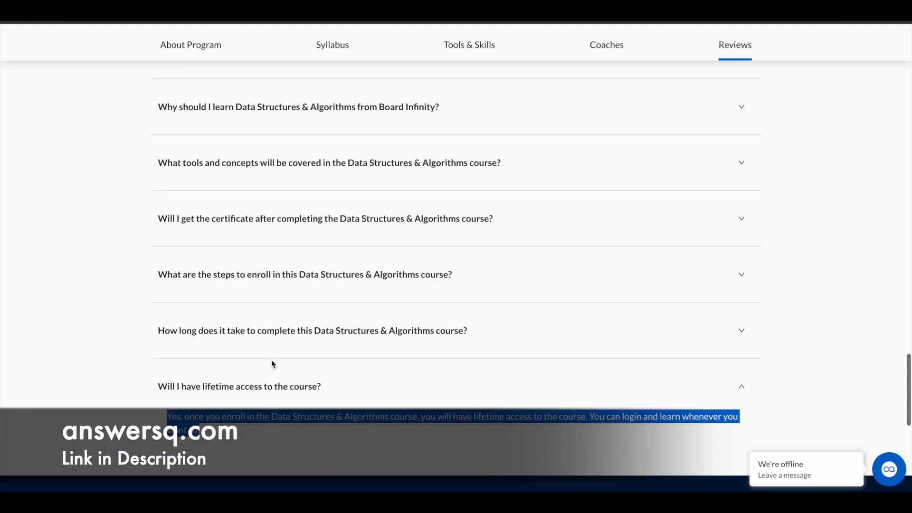
scroll("up", 3)
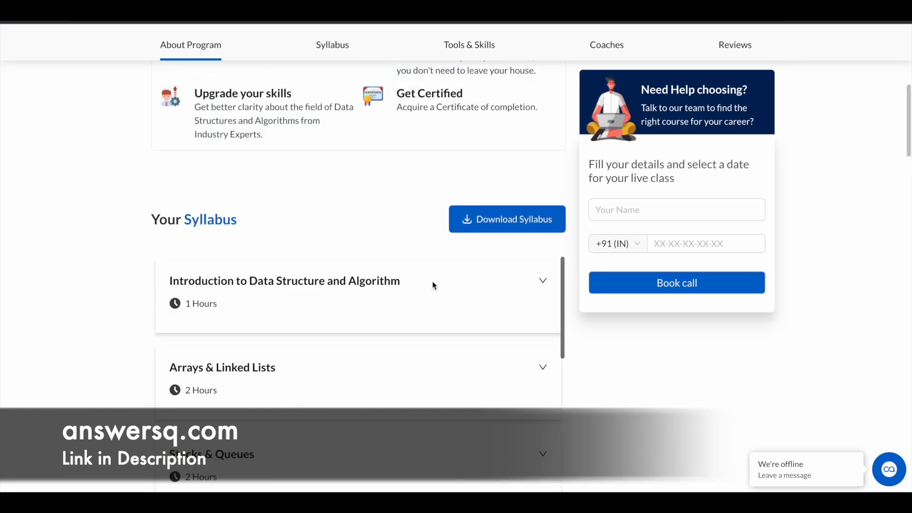
Use Take Course to bring up the Welcome Back login prompt
scroll("up", 3)
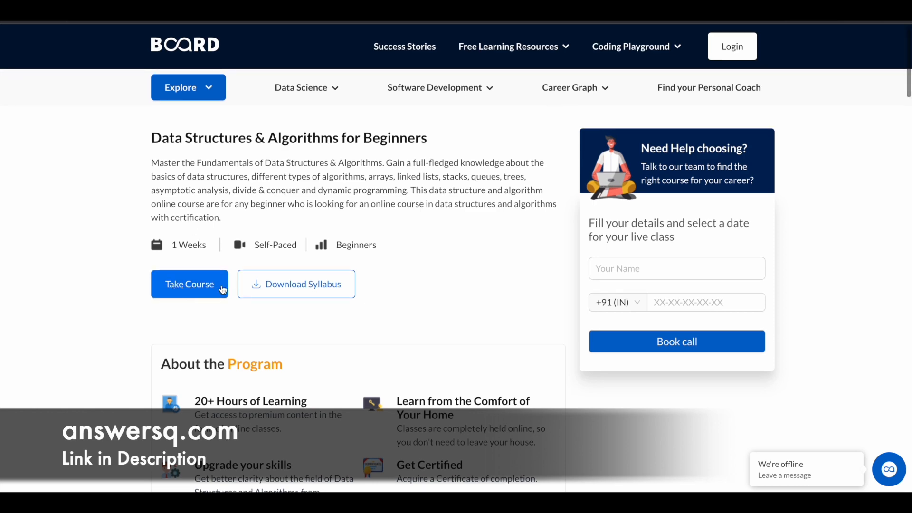
left_click(189, 283)
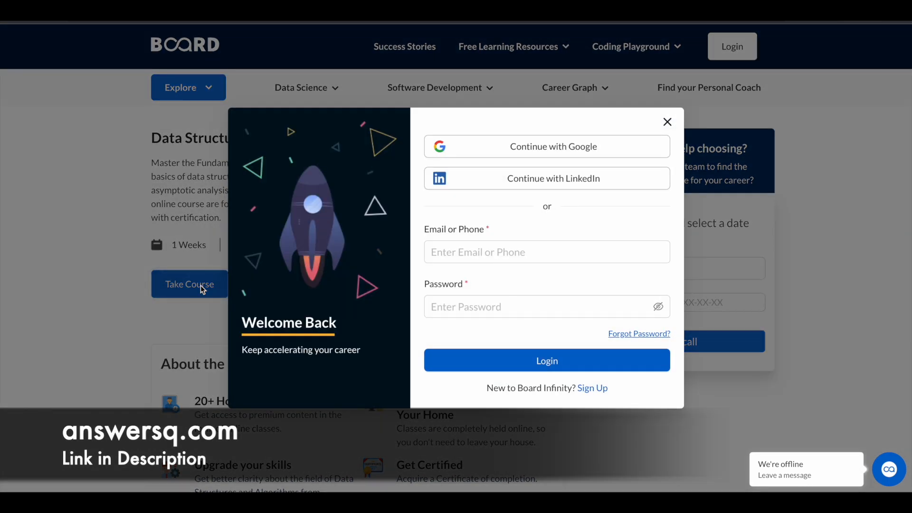
mouse_move(423, 300)
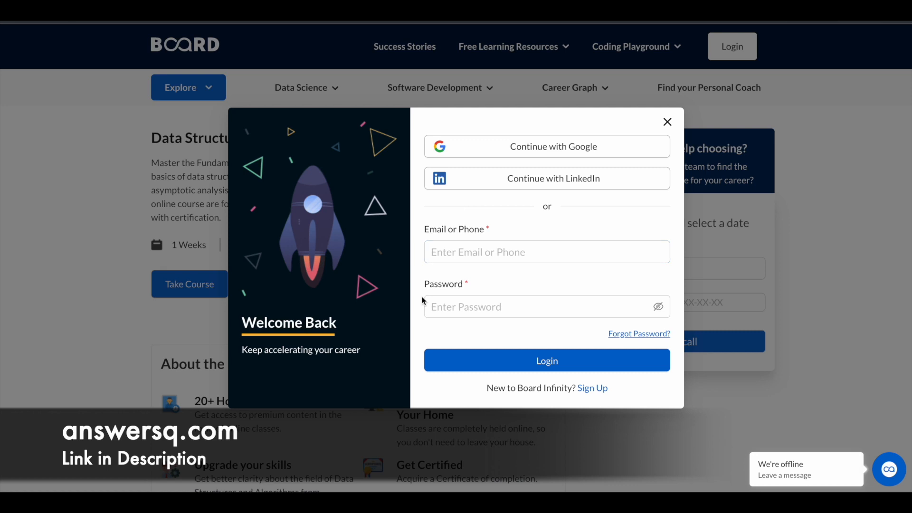
left_click(547, 307)
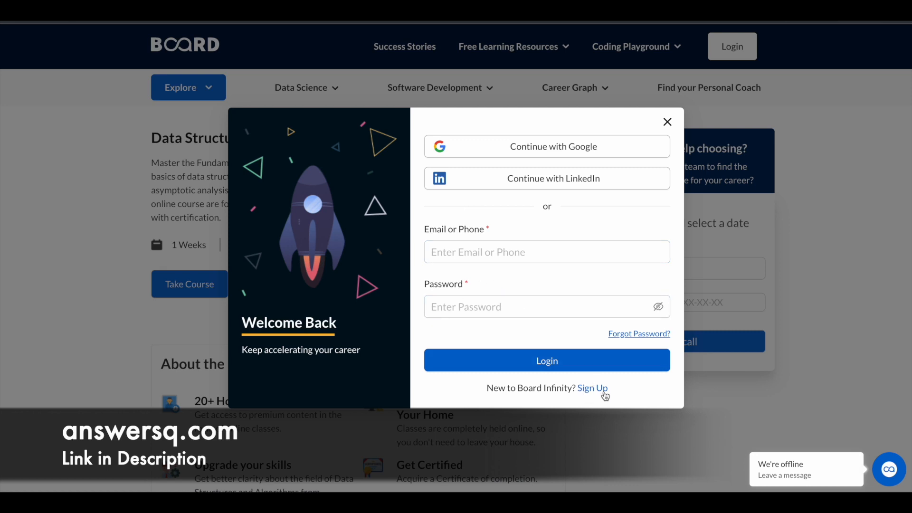
Switch to Sign Up with email to show the name, email, mobile and password form, then dismiss it
left_click(592, 387)
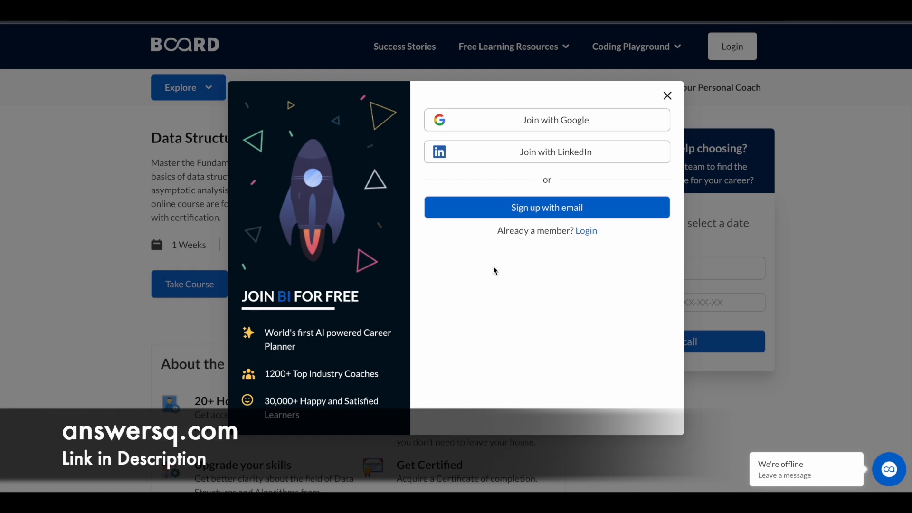
mouse_move(620, 210)
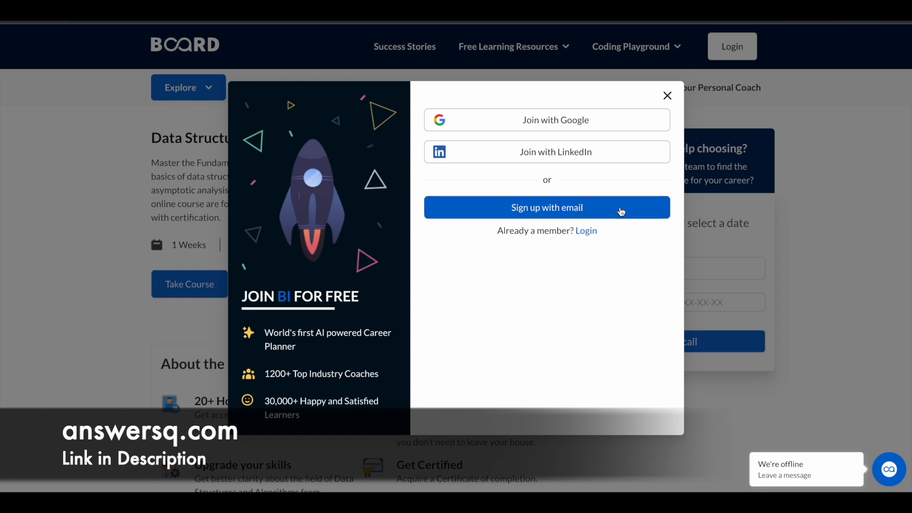
left_click(546, 207)
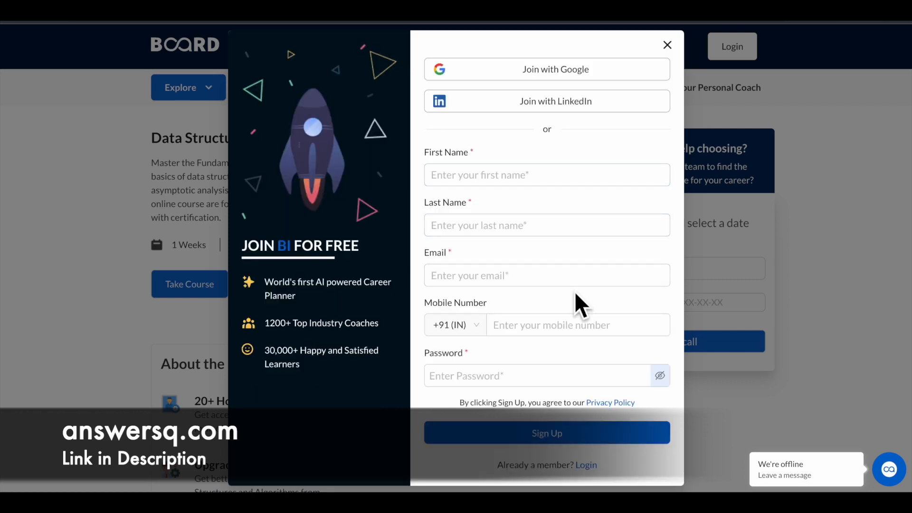
mouse_move(613, 76)
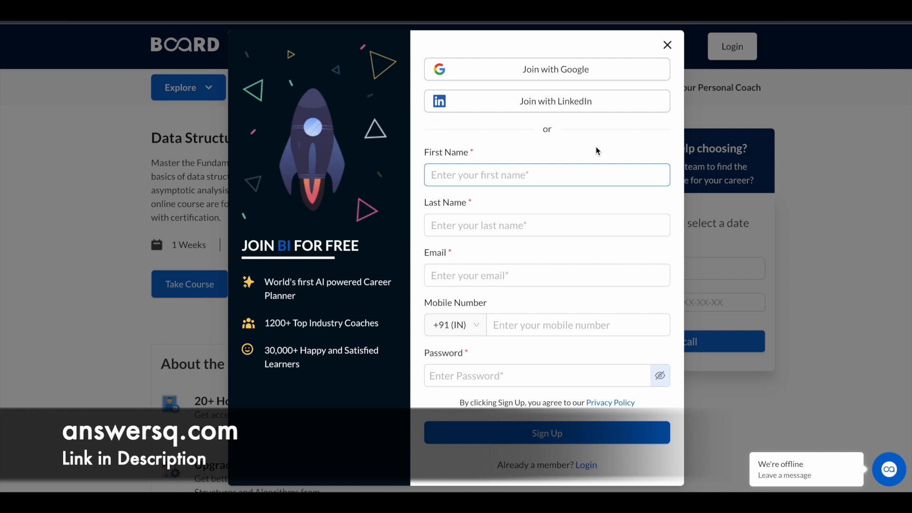
mouse_move(636, 112)
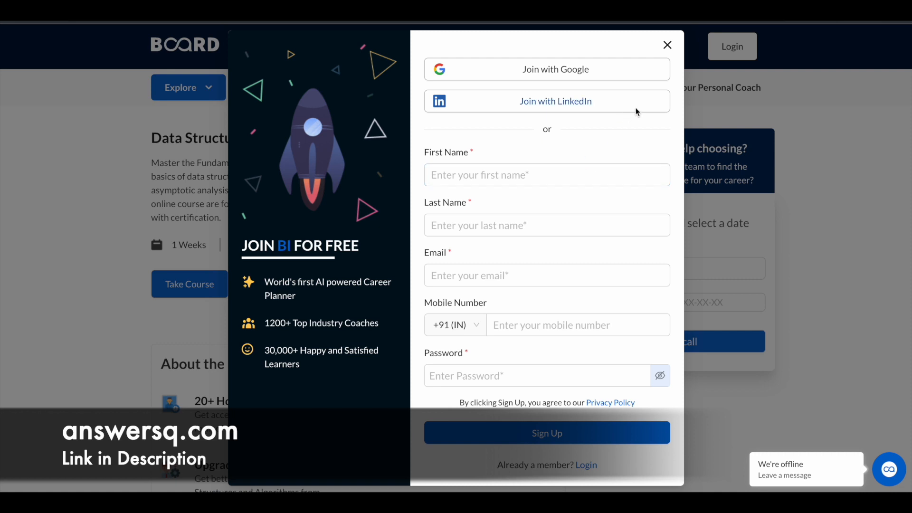
mouse_move(667, 45)
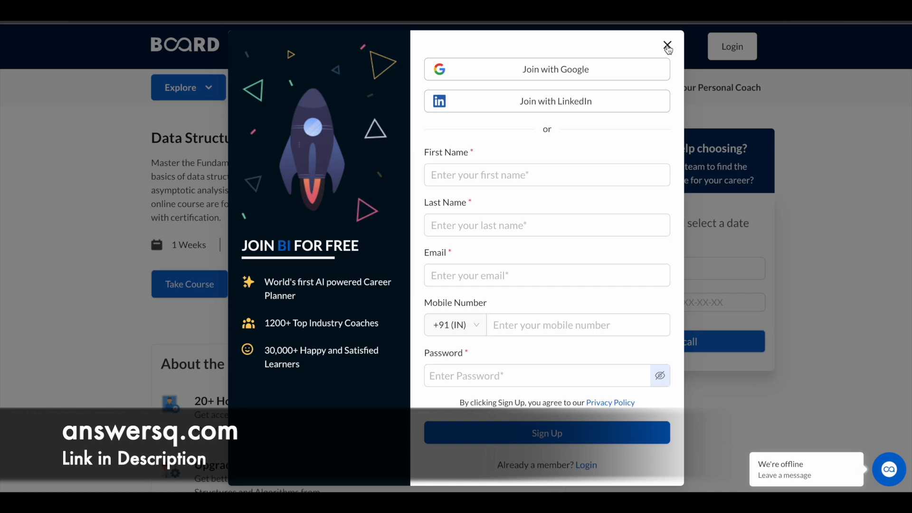
left_click(667, 46)
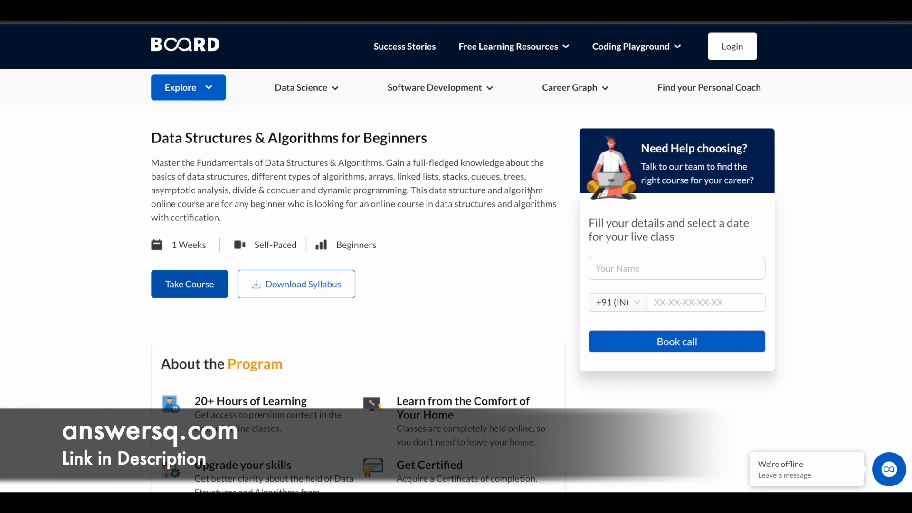
mouse_move(528, 85)
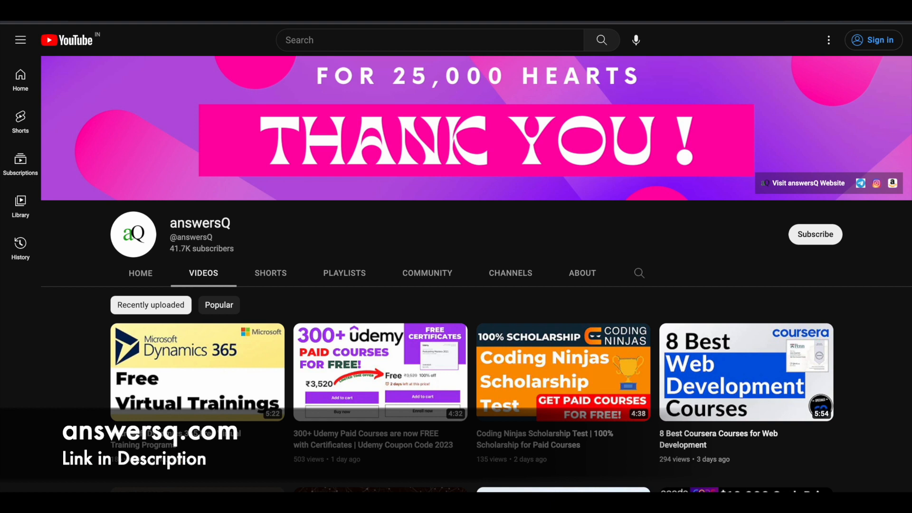
mouse_move(574, 192)
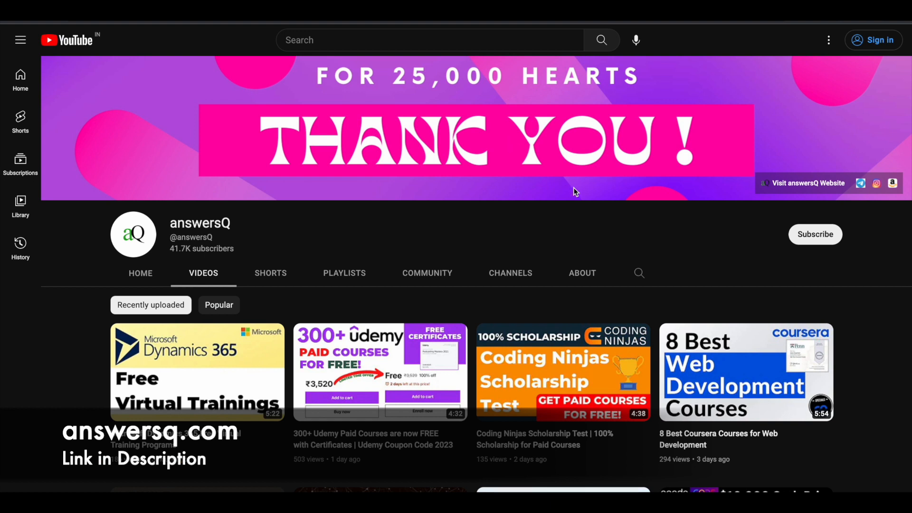
mouse_move(783, 236)
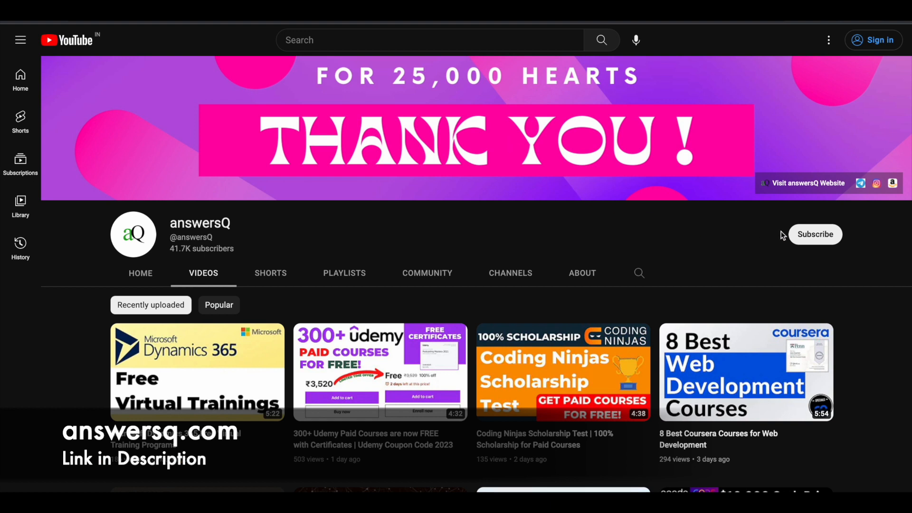